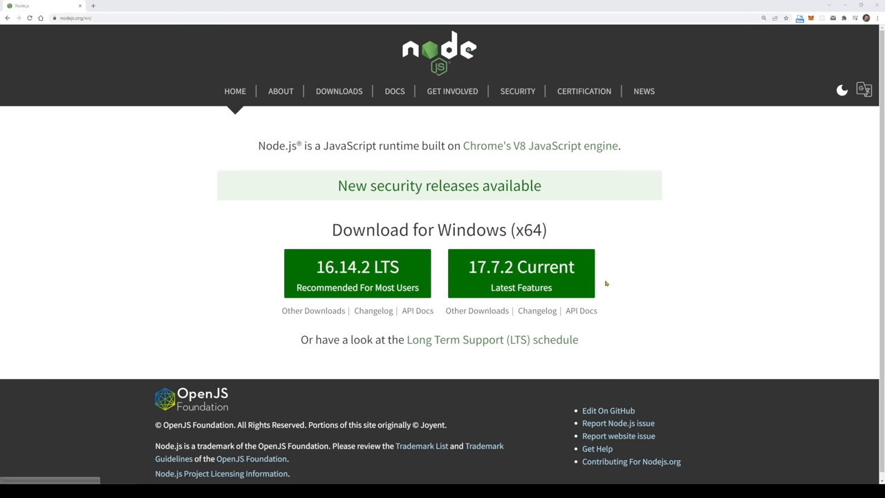
Go to the Node.js Downloads page and scroll to the Linux ARMv7 and ARMv8 binaries
{"action": "left_click", "coordinate": [338, 91]}
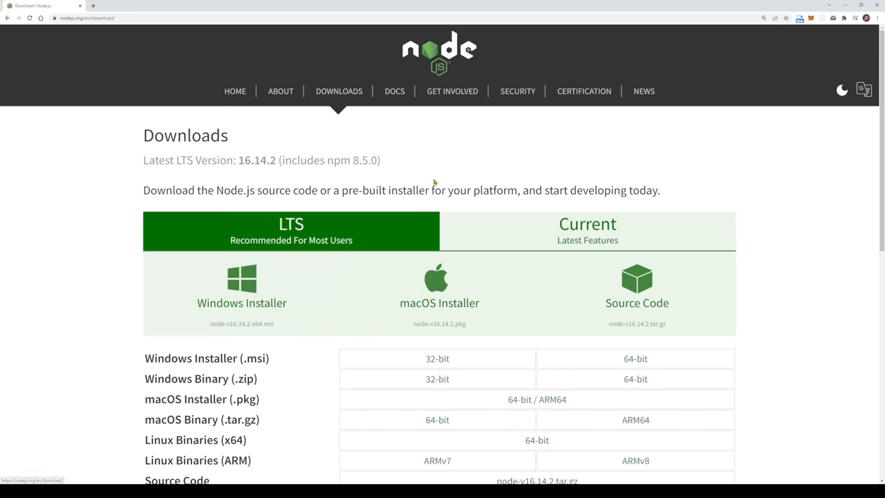
{"action": "scroll", "scroll_direction": "down", "scroll_amount": 3}
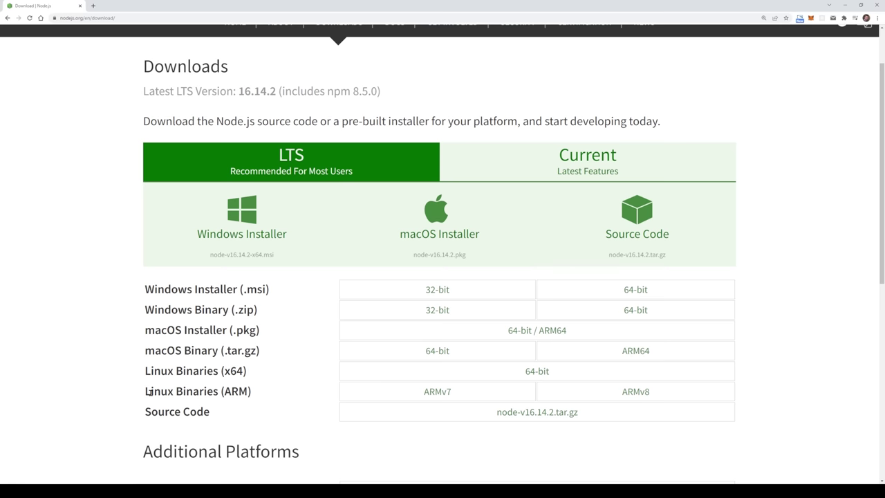